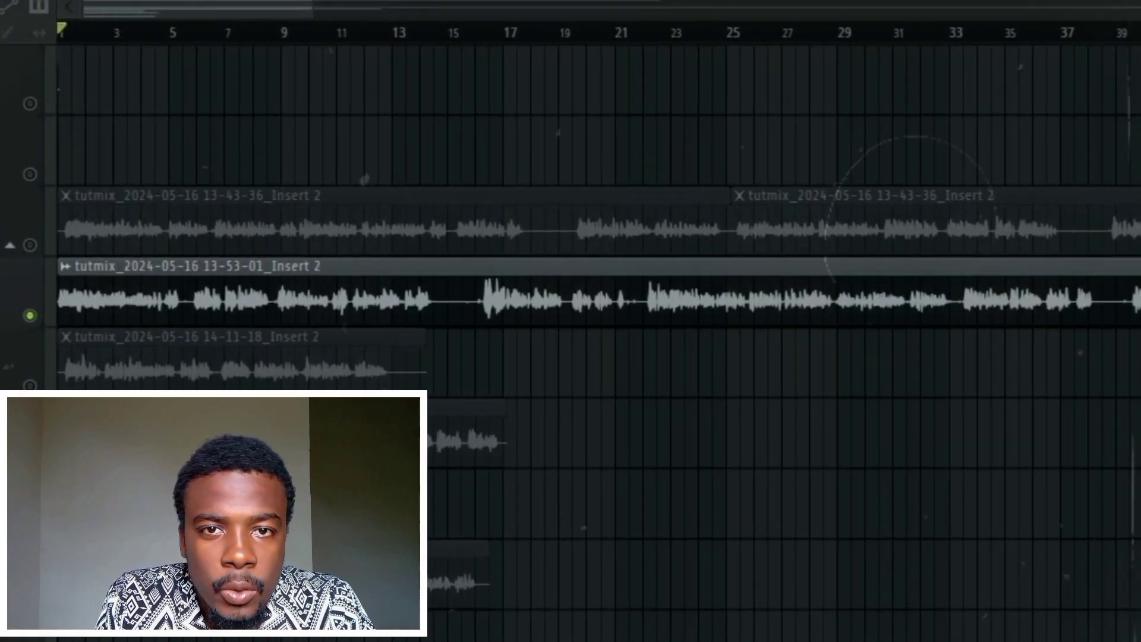
- Start a Wave file export from the FILE menu, opening the Rendering dialog for mixx.wav
{"action": "left_click", "coordinate": [12, 12]}
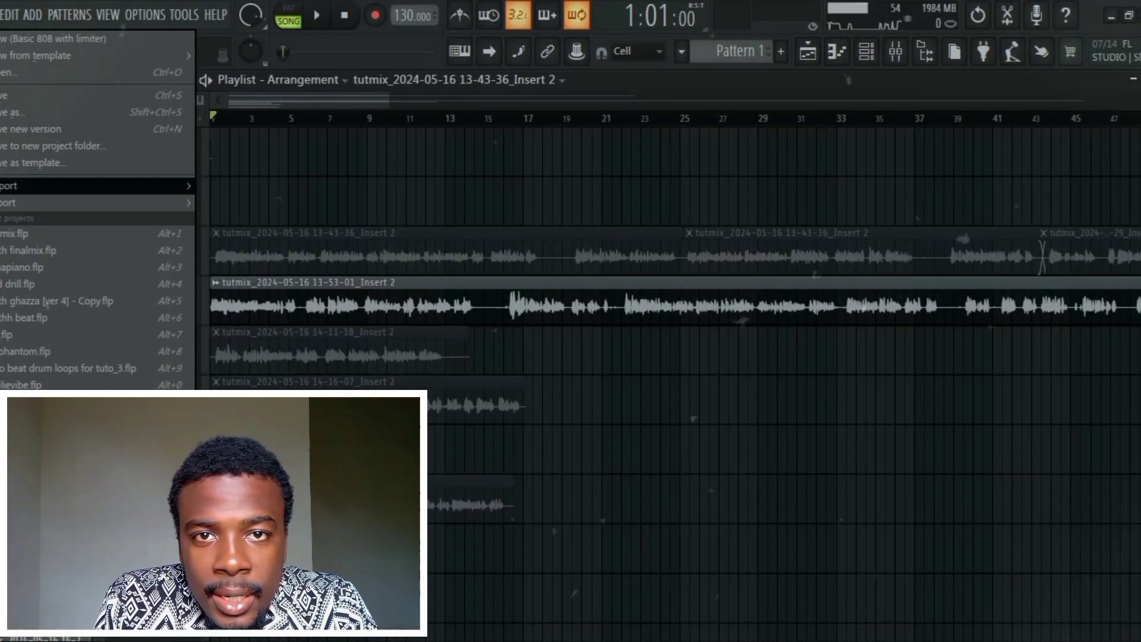
{"action": "mouse_move", "coordinate": [17, 201]}
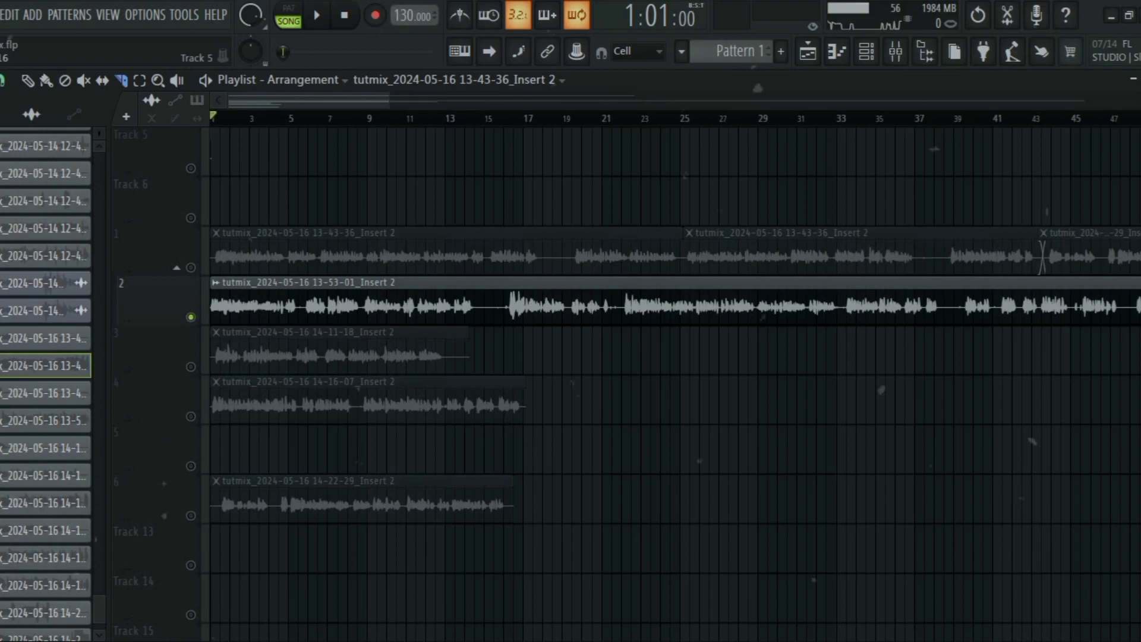
{"action": "left_click", "coordinate": [6, 14]}
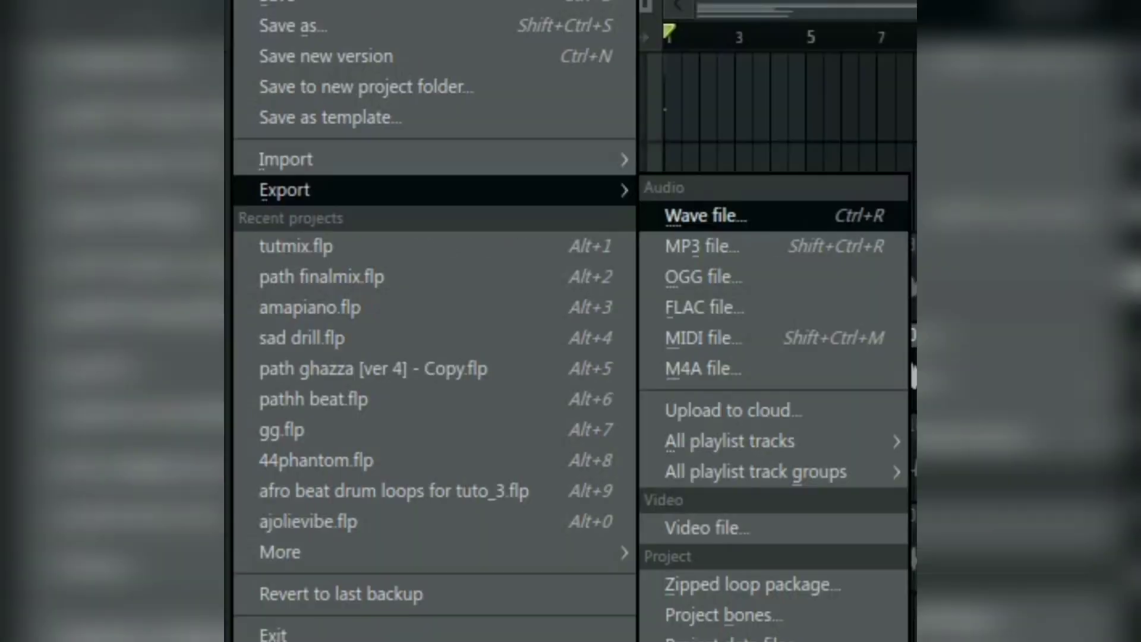
{"action": "left_click", "coordinate": [704, 215]}
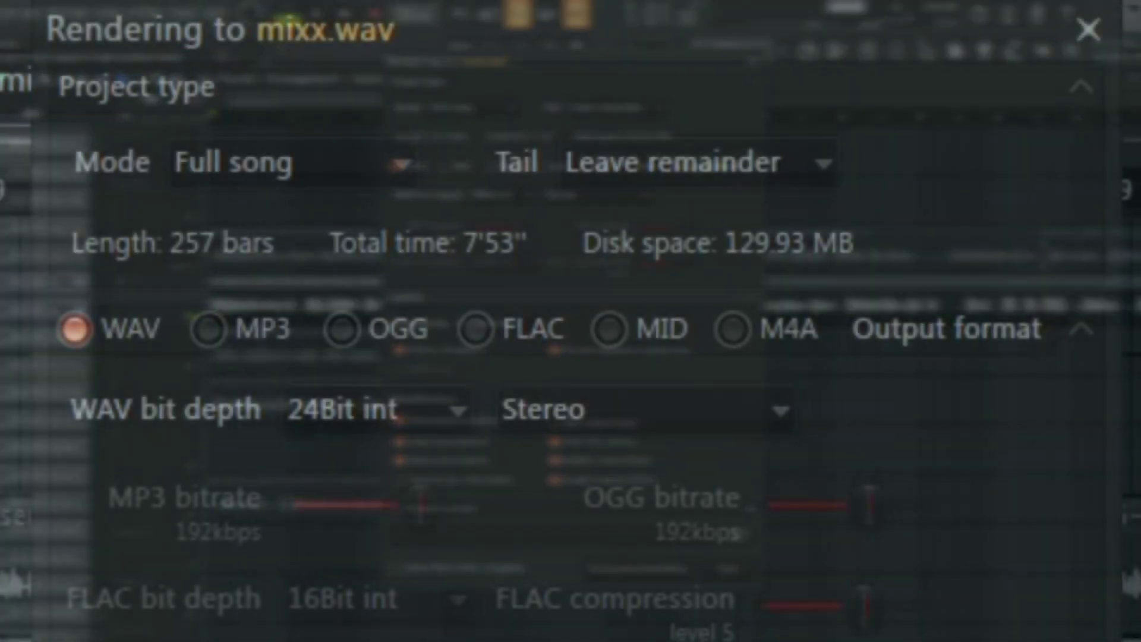
- Set the render Tail option to Cut remainder, keeping full-song mode and 24-bit stereo WAV
{"action": "left_click", "coordinate": [285, 162]}
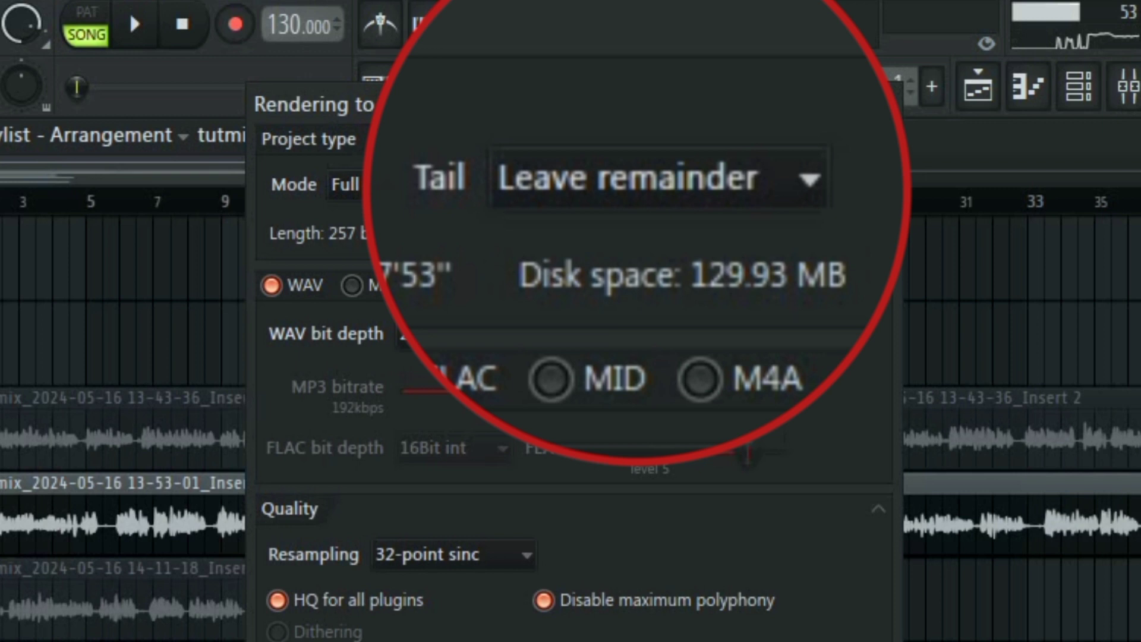
{"action": "left_click", "coordinate": [654, 181]}
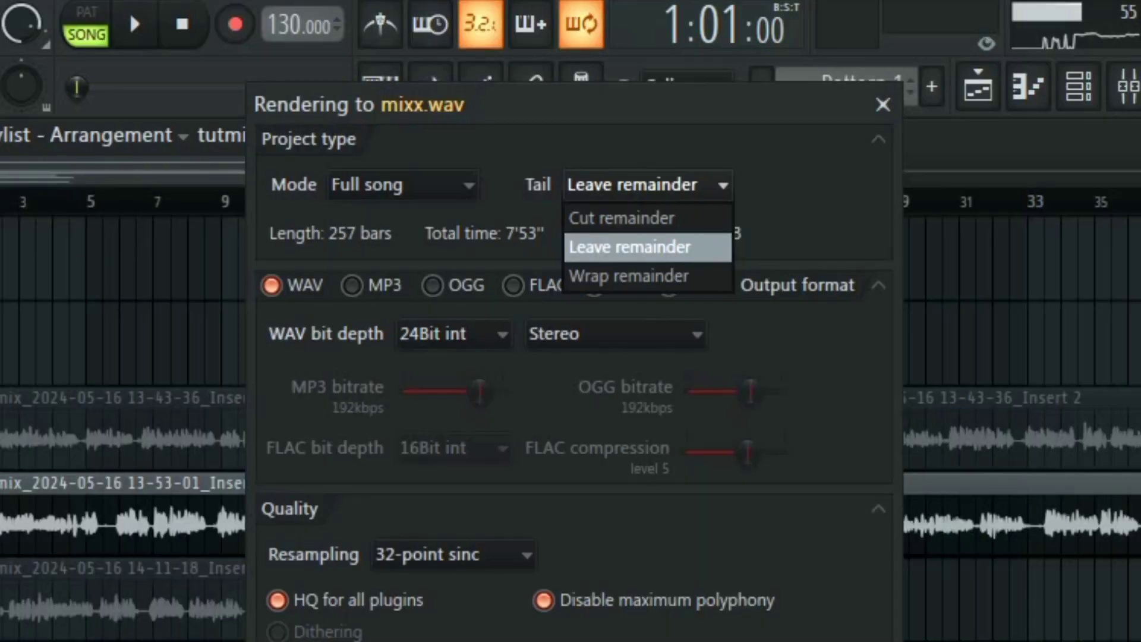
{"action": "left_click", "coordinate": [621, 218]}
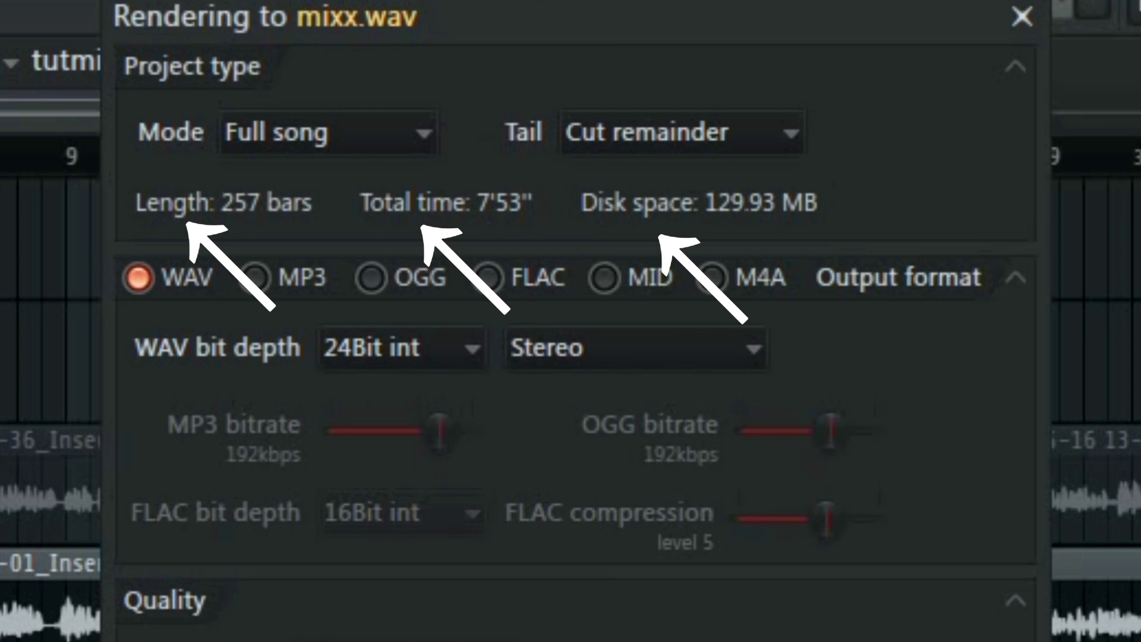
{"action": "left_click", "coordinate": [257, 278]}
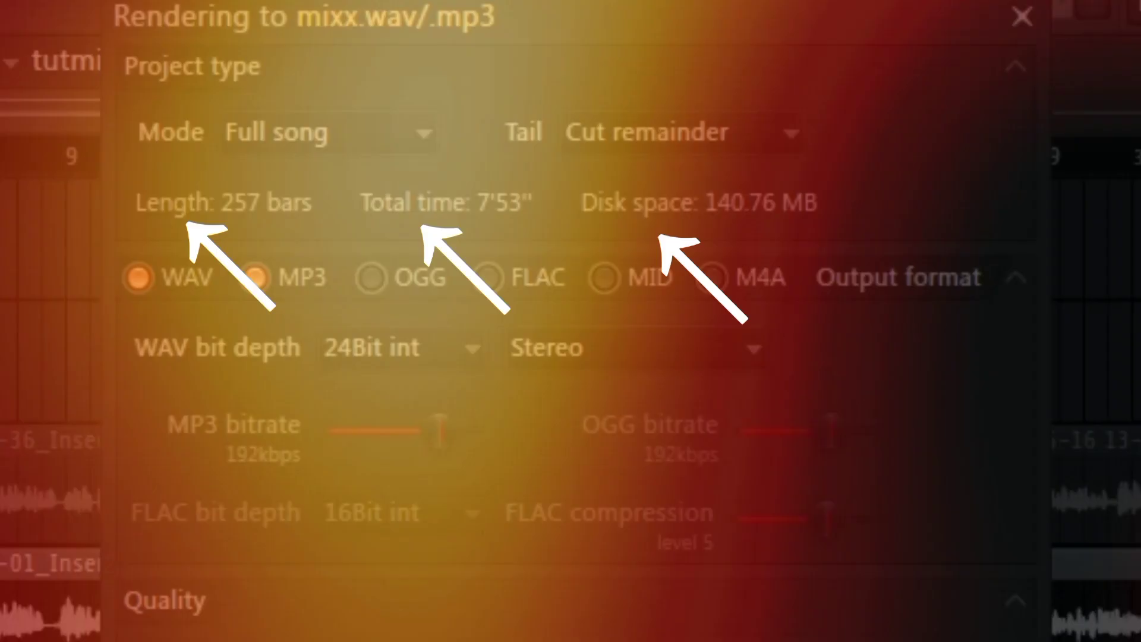
{"action": "left_click", "coordinate": [351, 285]}
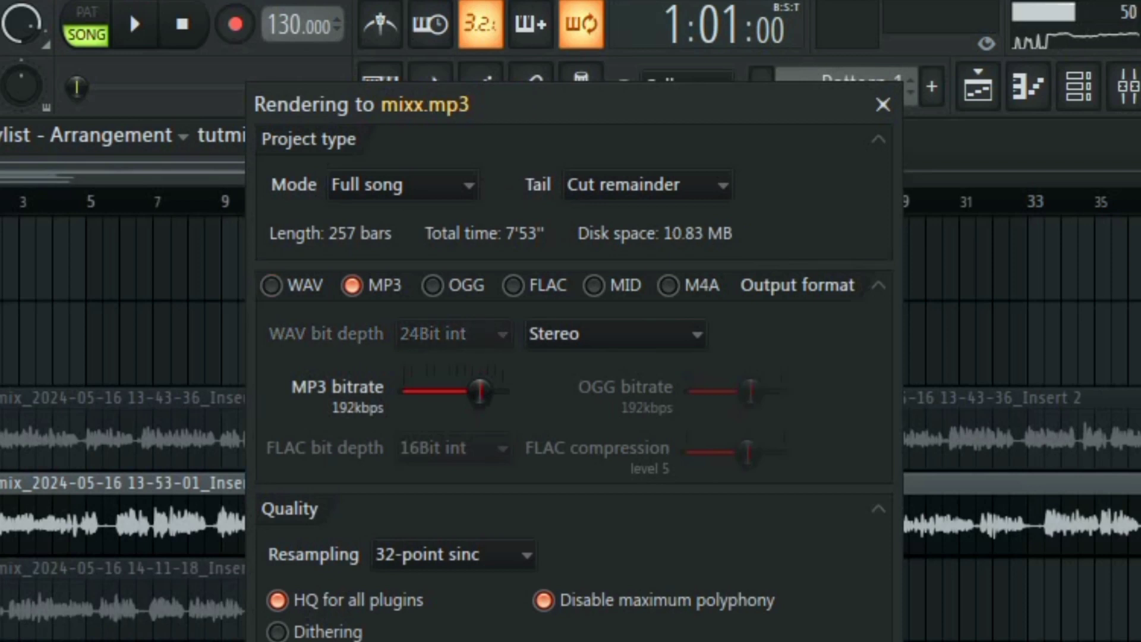
{"action": "left_click", "coordinate": [438, 285]}
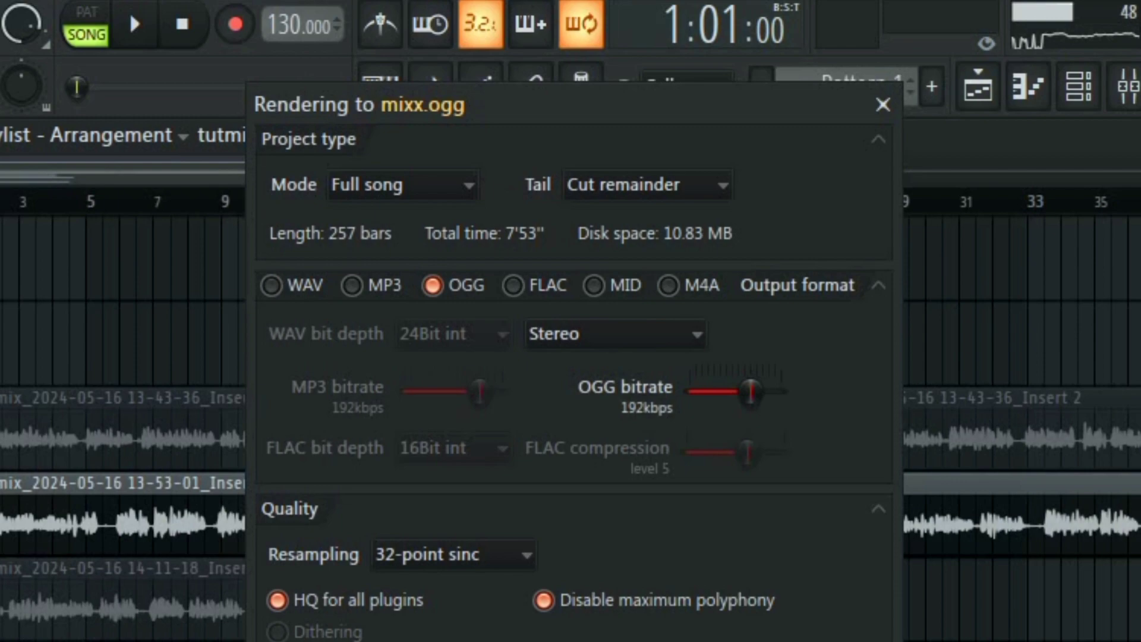
{"action": "left_click", "coordinate": [509, 285]}
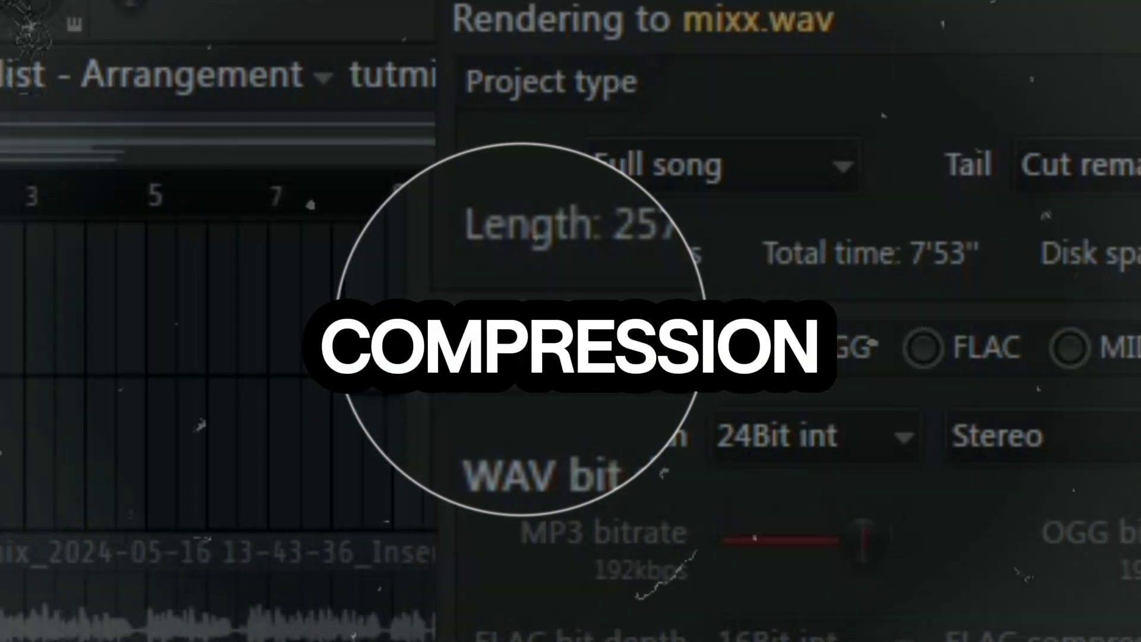
{"action": "left_click", "coordinate": [814, 436]}
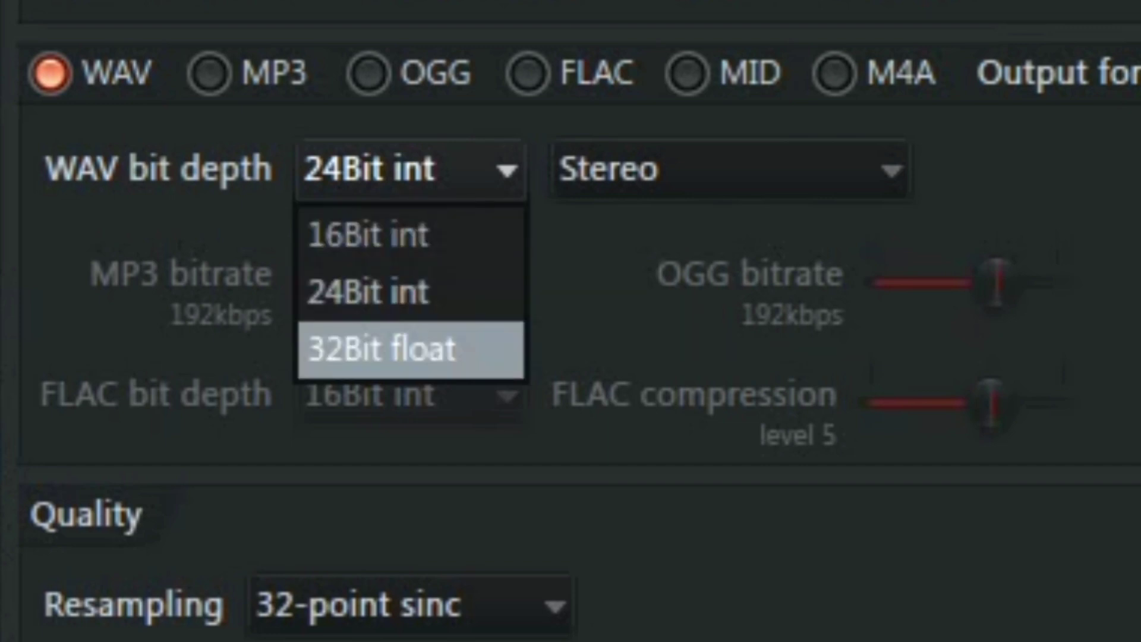
{"action": "mouse_move", "coordinate": [394, 293]}
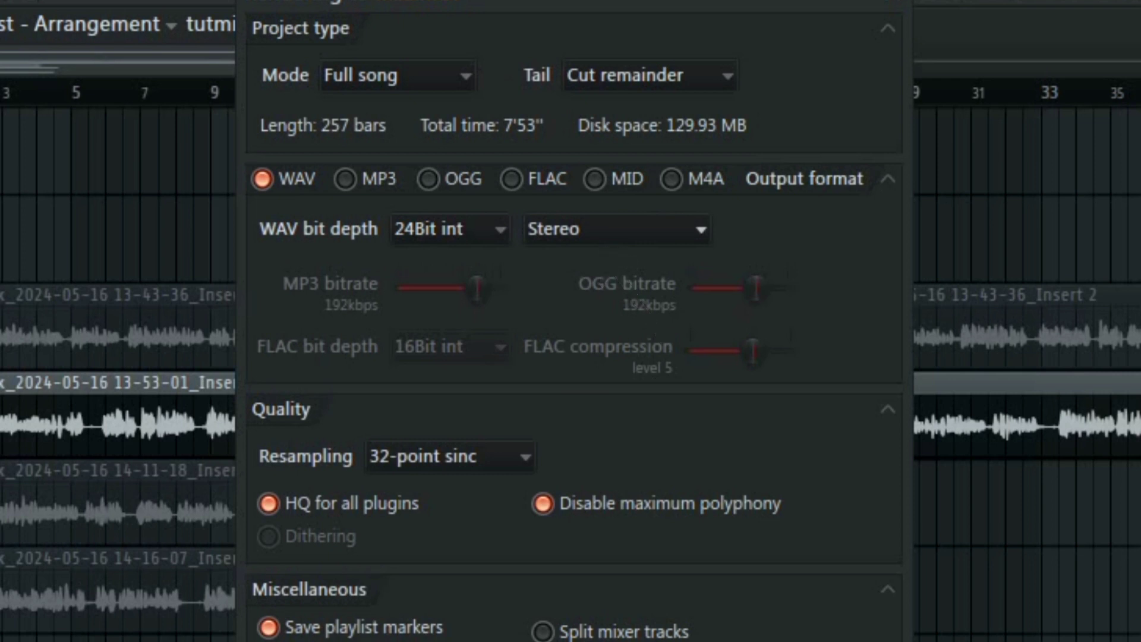
{"action": "left_click", "coordinate": [615, 229]}
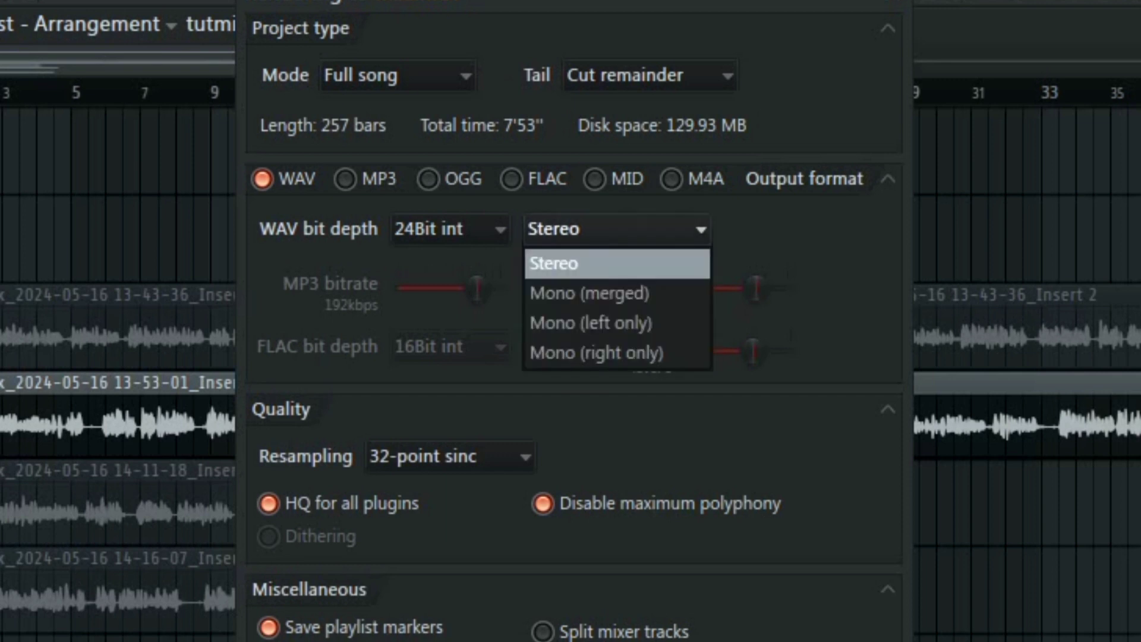
{"action": "mouse_move", "coordinate": [589, 292]}
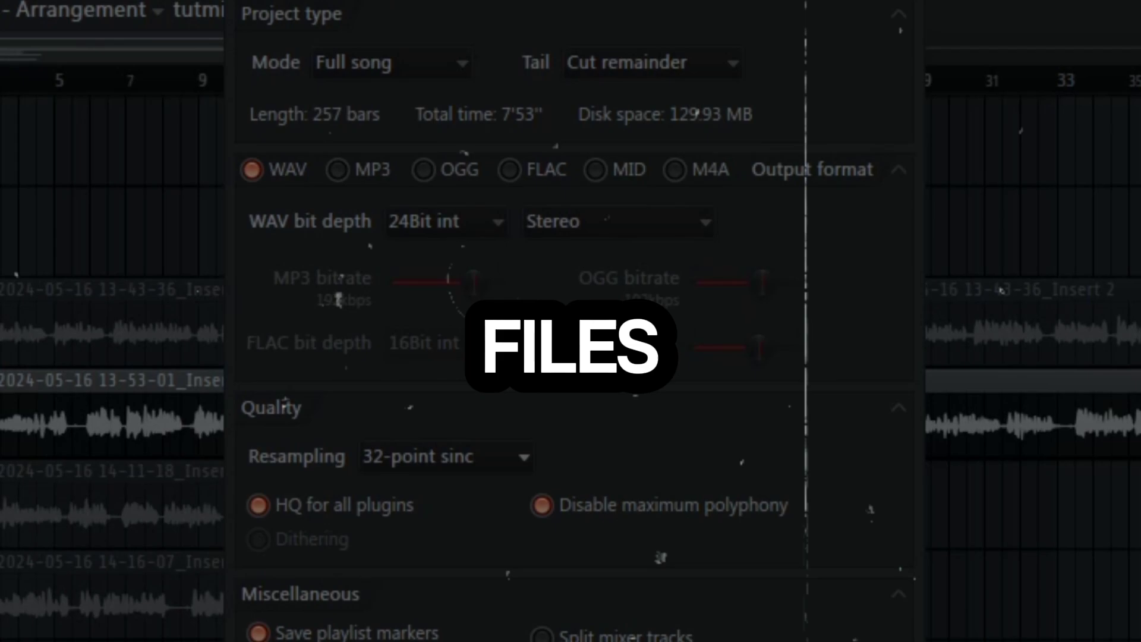
{"action": "left_click", "coordinate": [444, 456]}
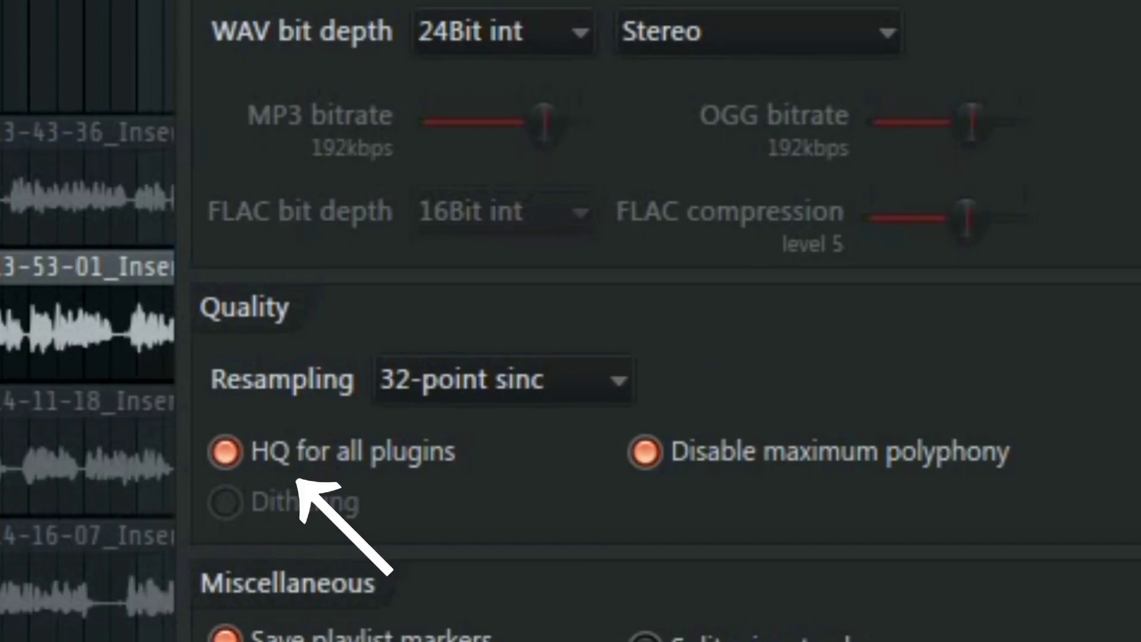
{"action": "left_click", "coordinate": [226, 465]}
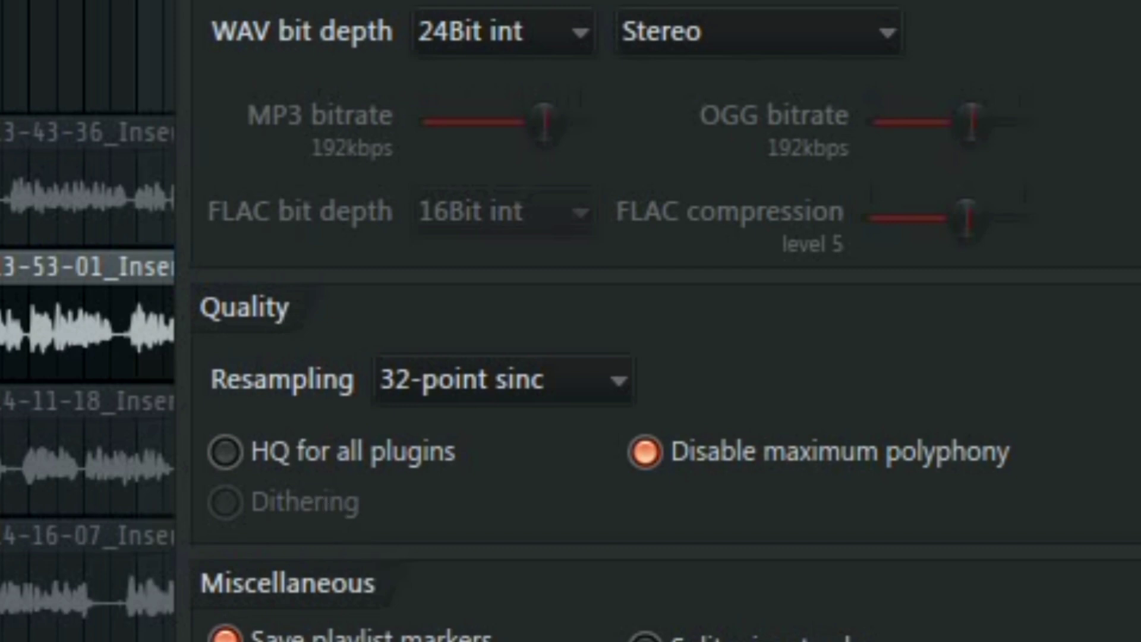
{"action": "left_click", "coordinate": [226, 462]}
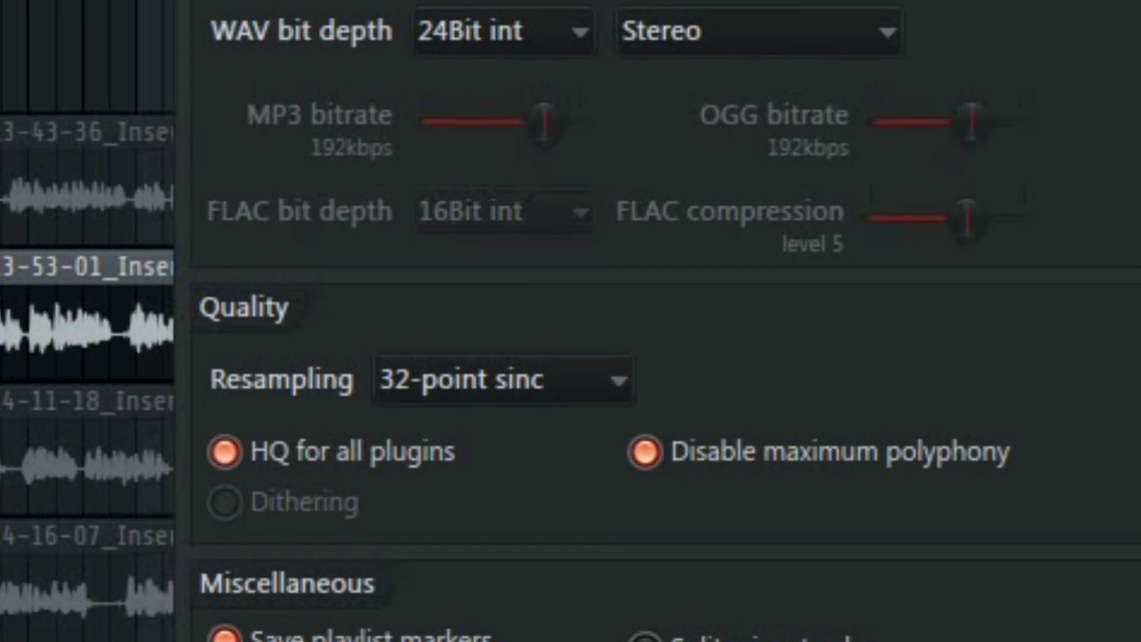